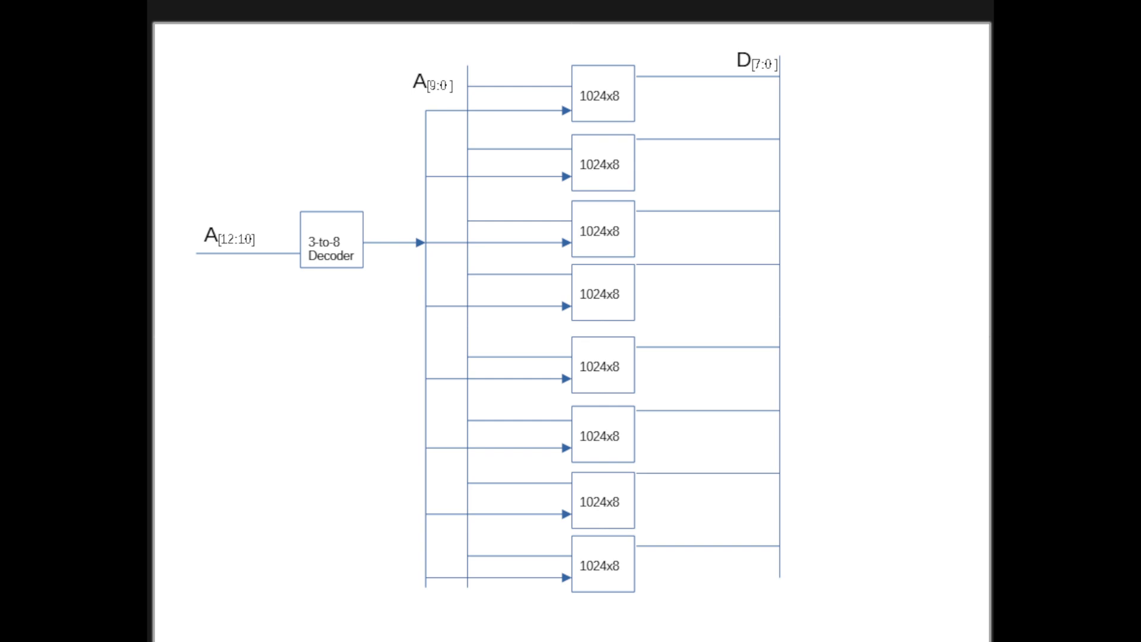
mouse_move(326, 207)
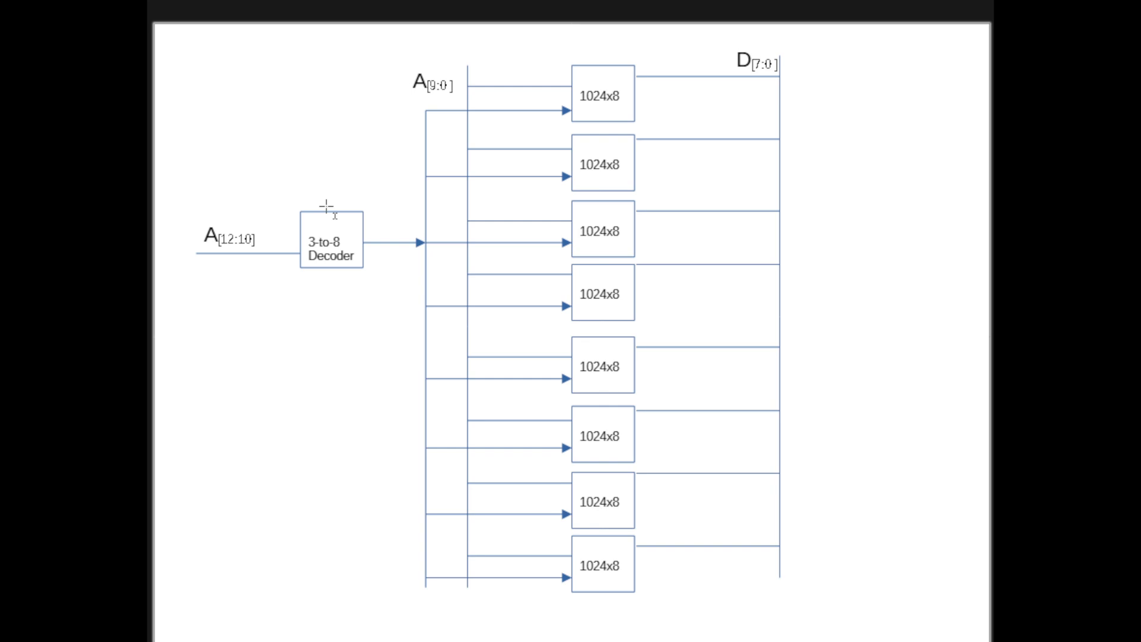
Add a '/A[15:13]' text label just below the A[12:10] decoder input line.
left_click(435, 84)
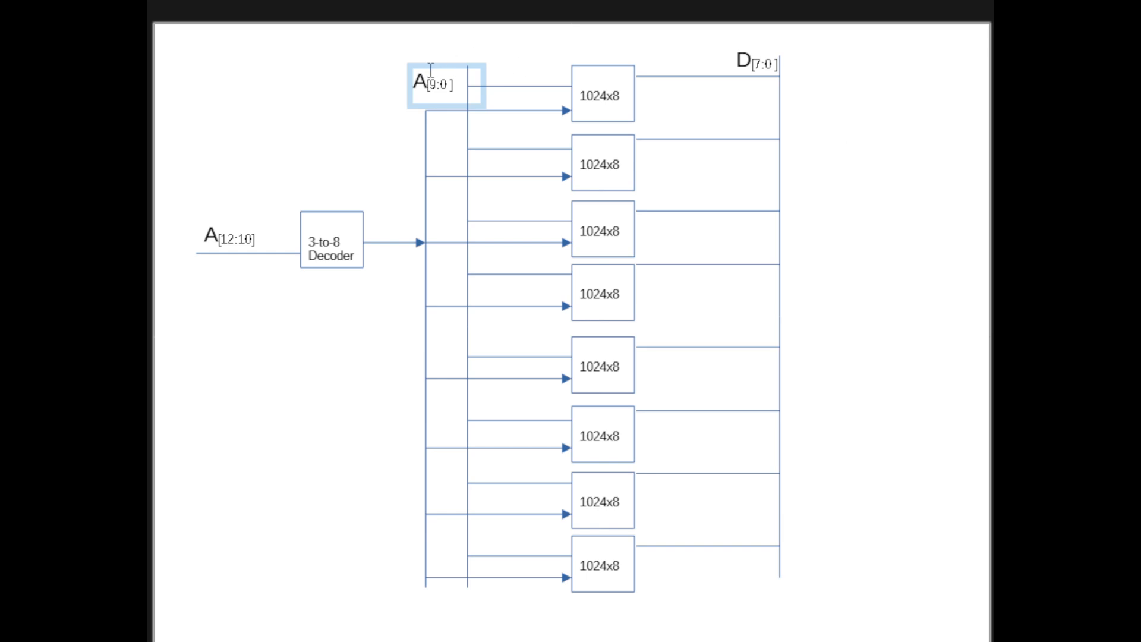
left_click(462, 13)
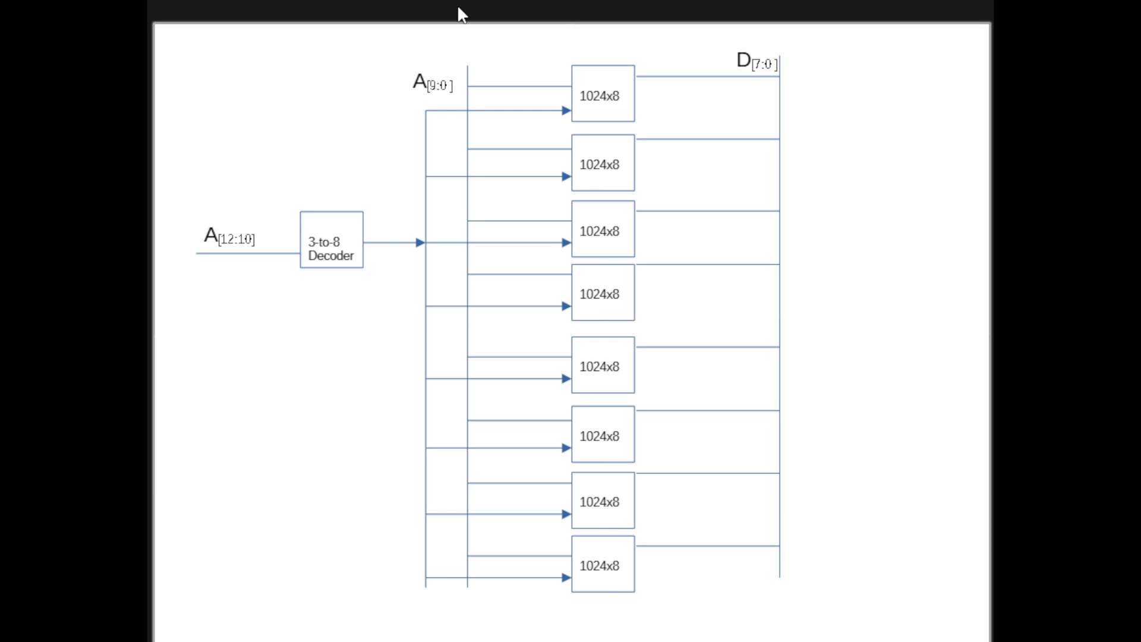
mouse_move(471, 76)
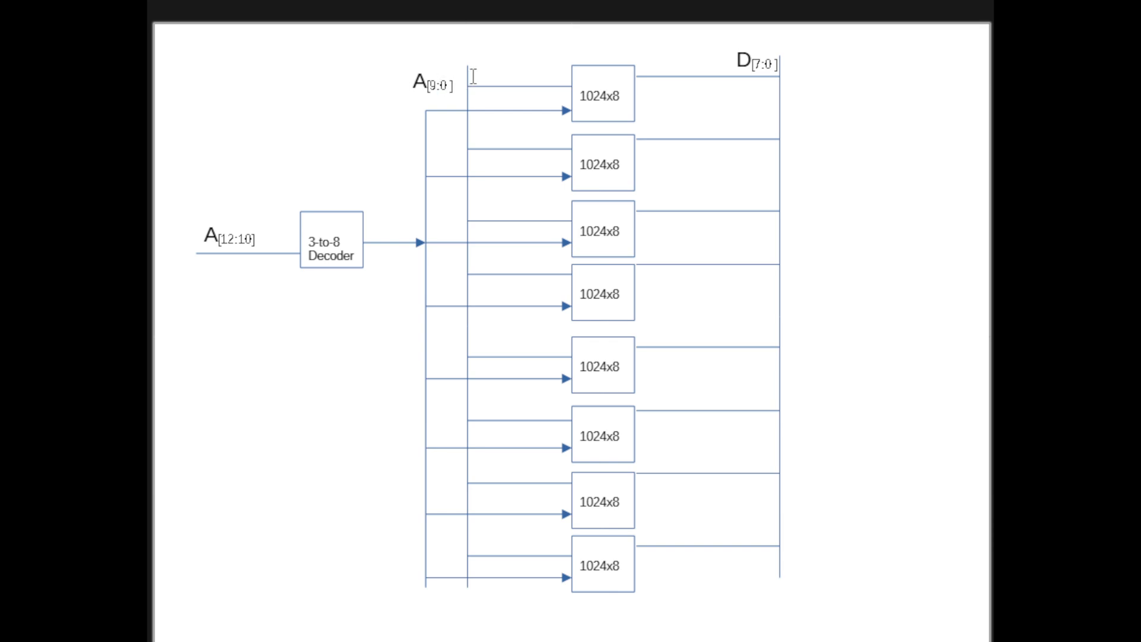
mouse_move(581, 81)
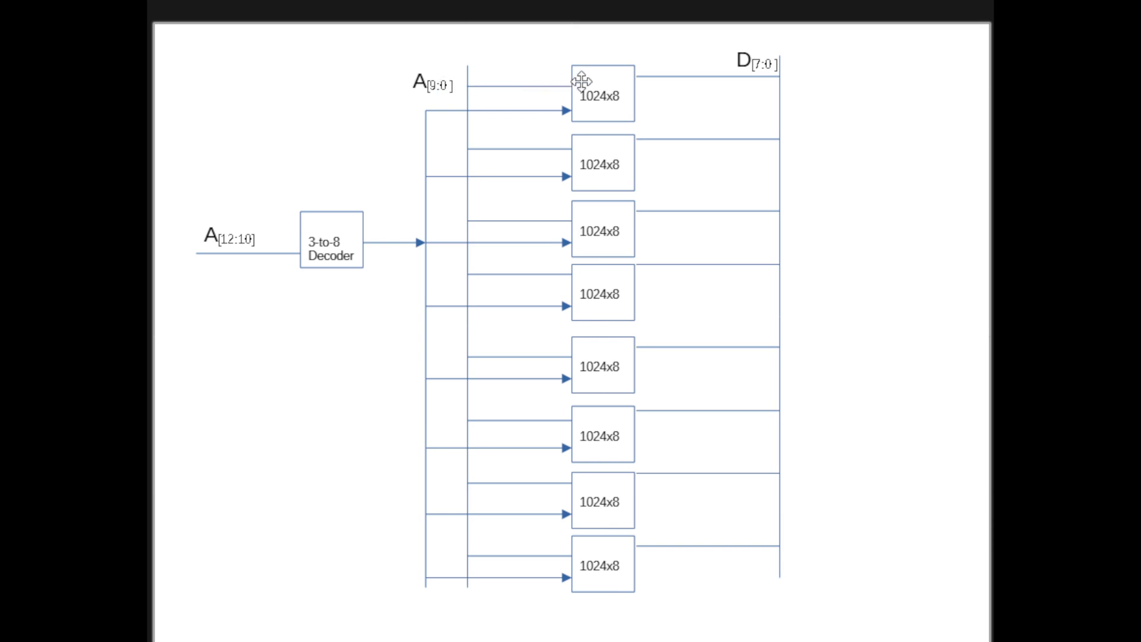
mouse_move(600, 282)
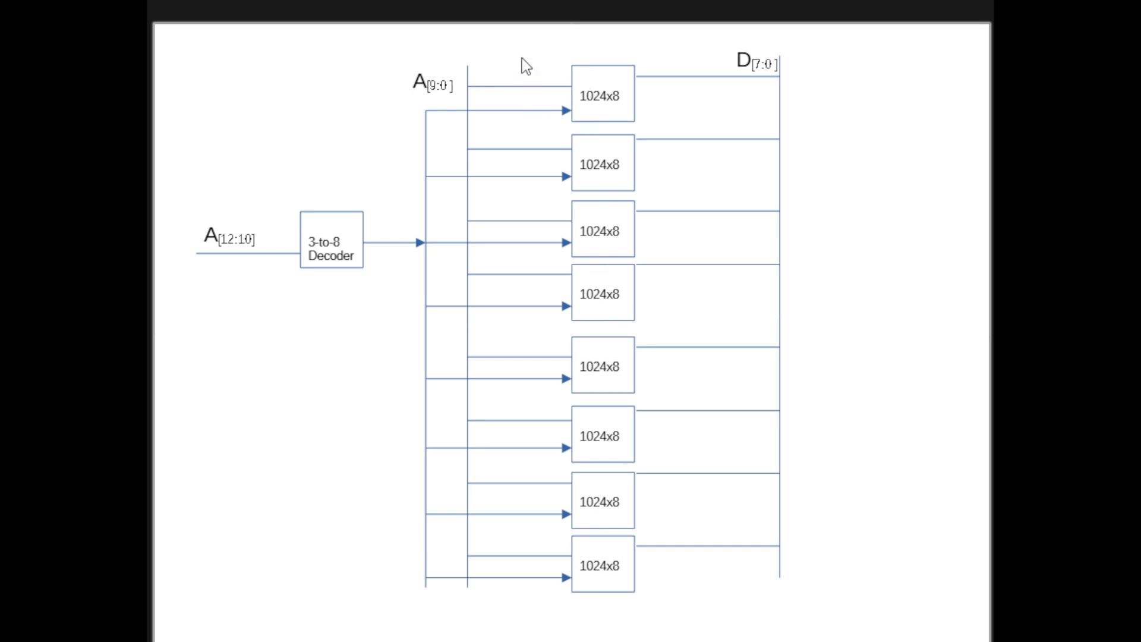
mouse_move(554, 5)
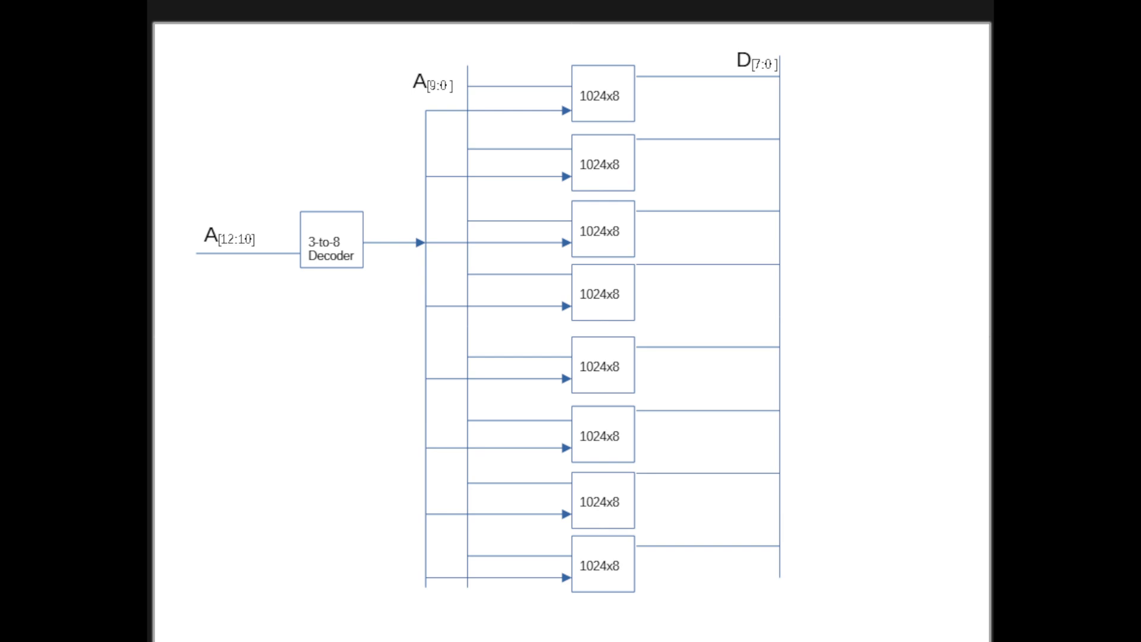
mouse_move(941, 386)
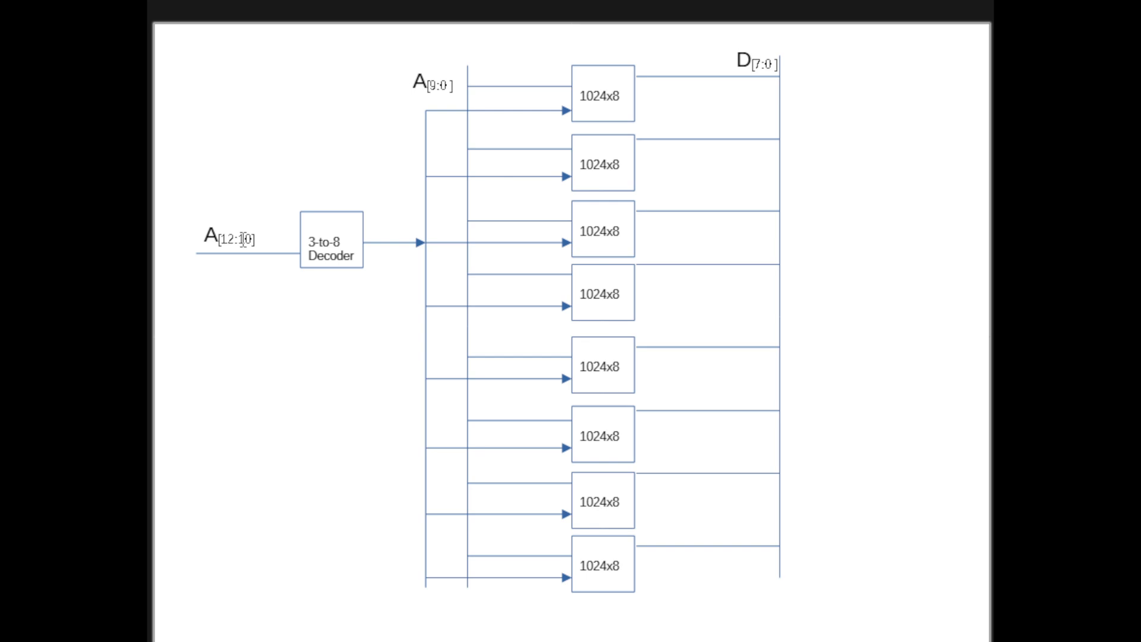
mouse_move(250, 228)
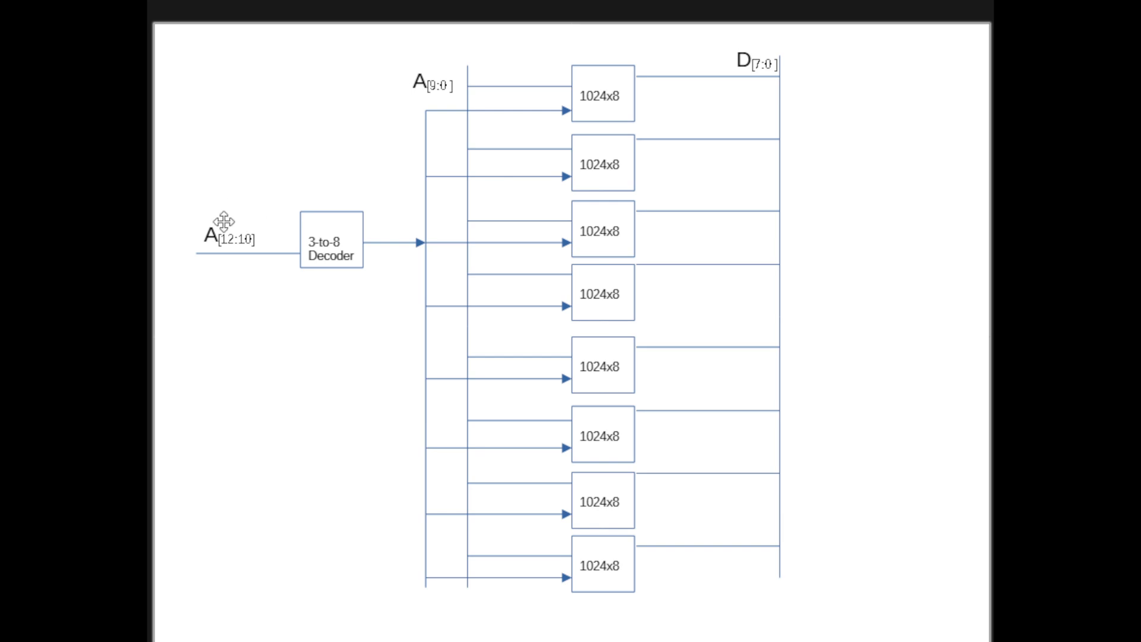
mouse_move(317, 244)
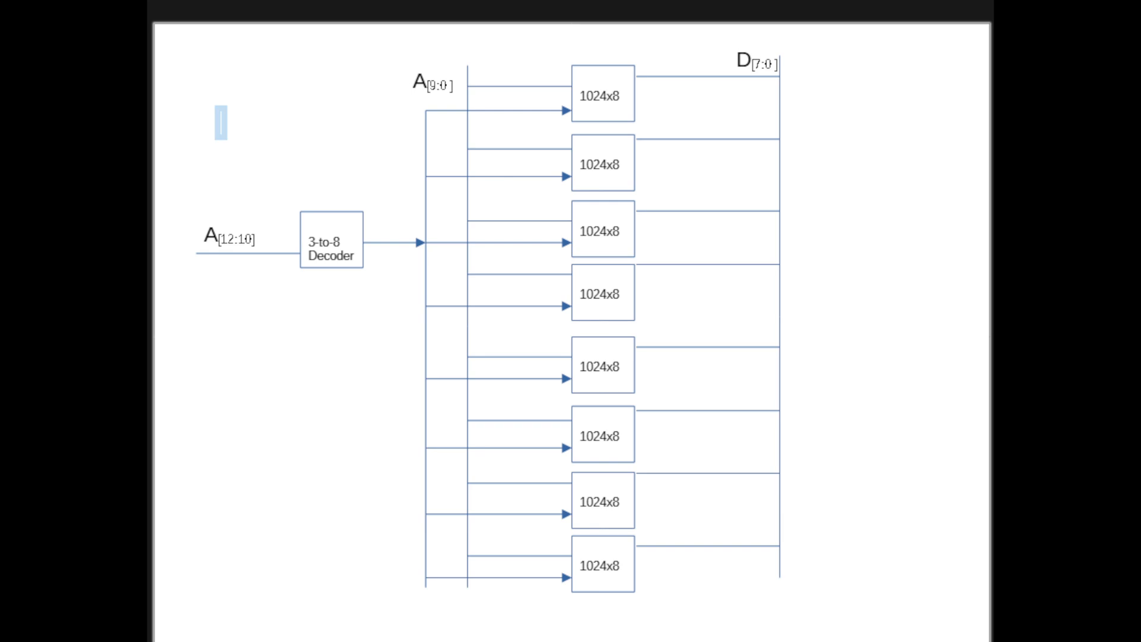
type("d")
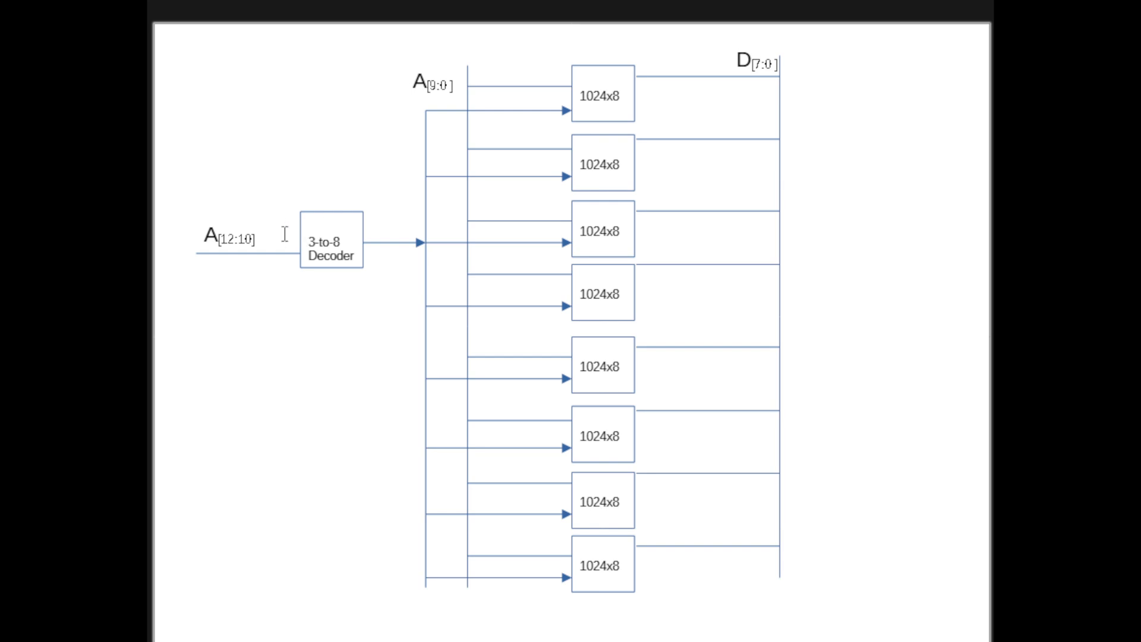
left_click(233, 238)
type("/A[15:13]")
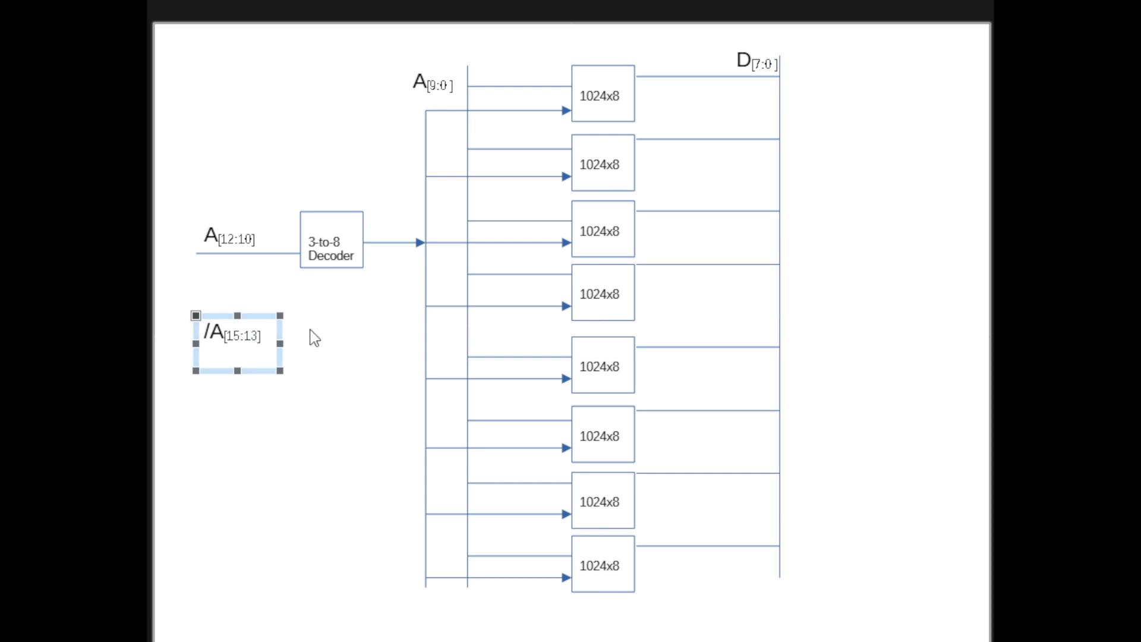
mouse_move(280, 344)
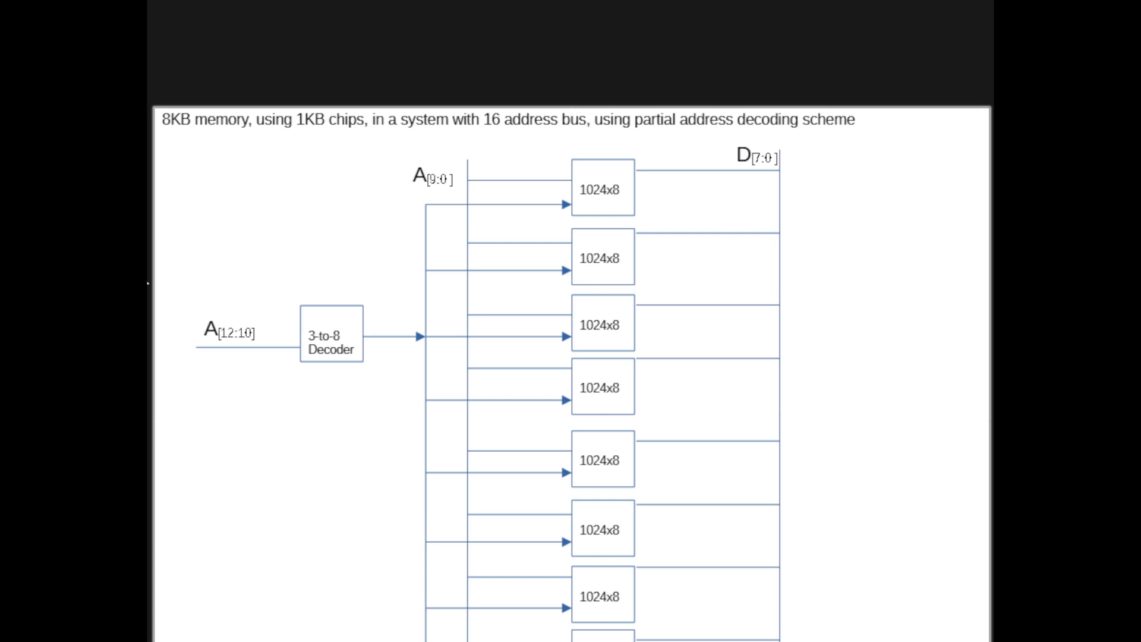
mouse_move(177, 203)
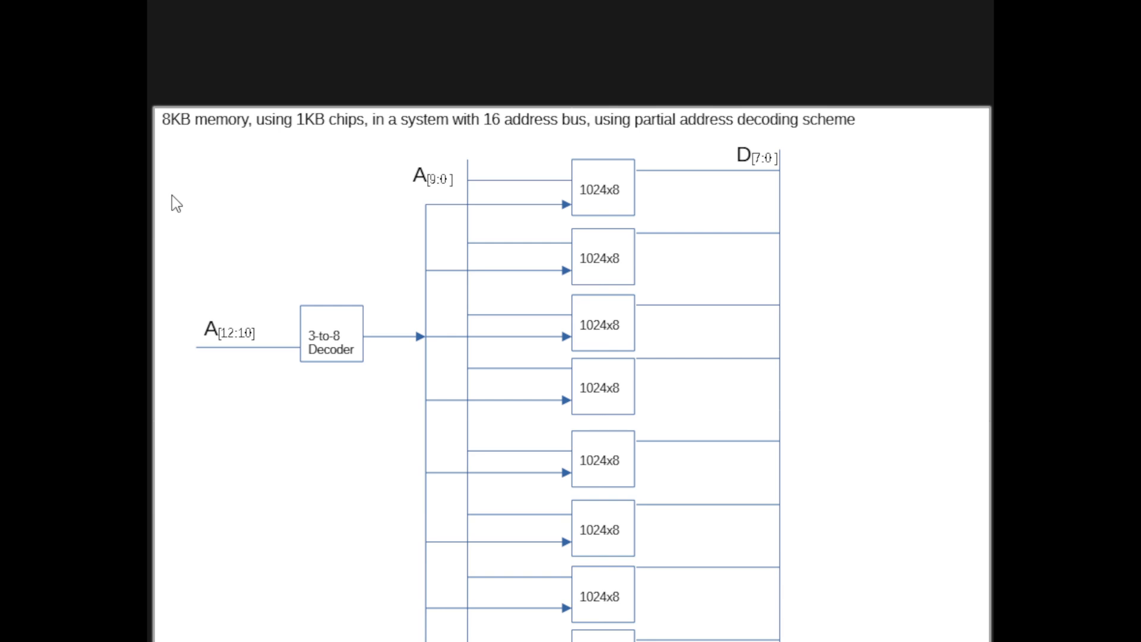
mouse_move(209, 179)
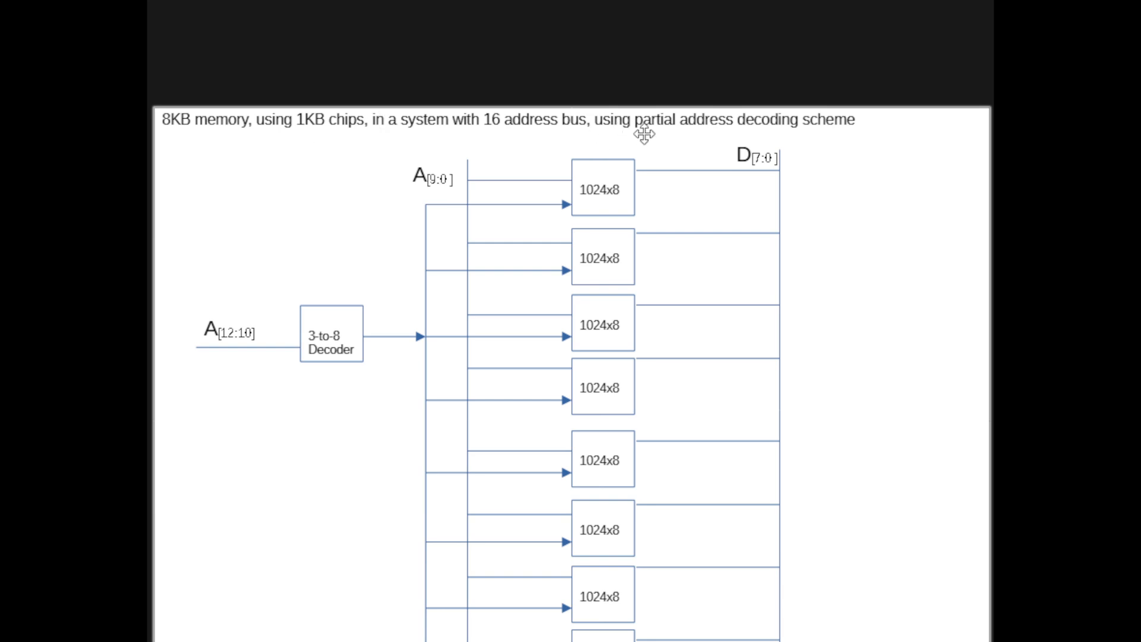
mouse_move(356, 349)
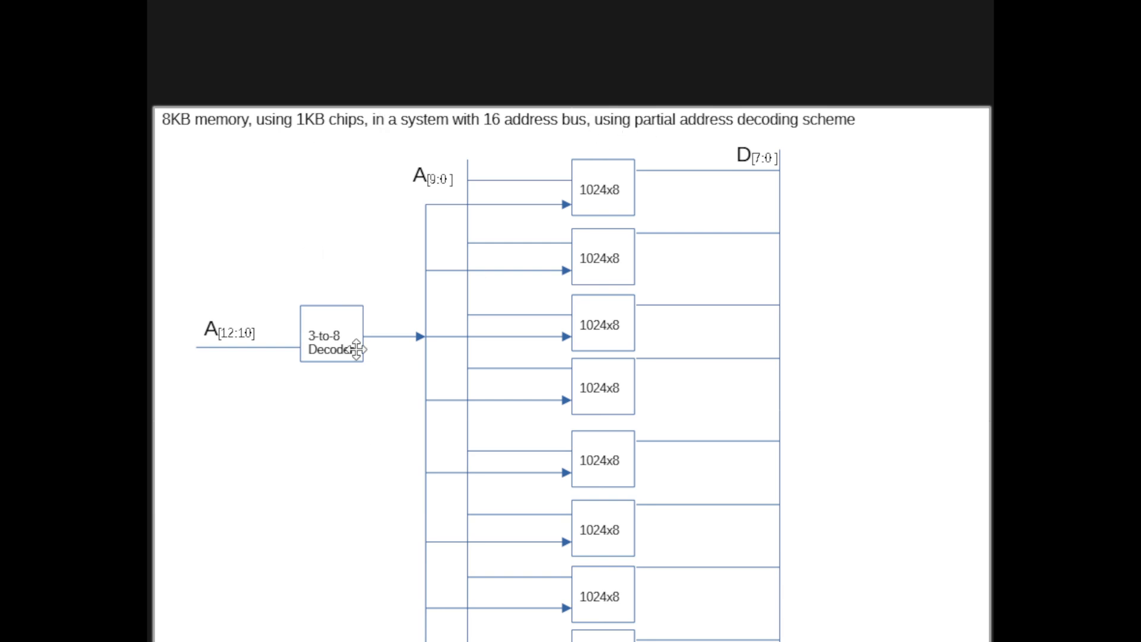
mouse_move(280, 486)
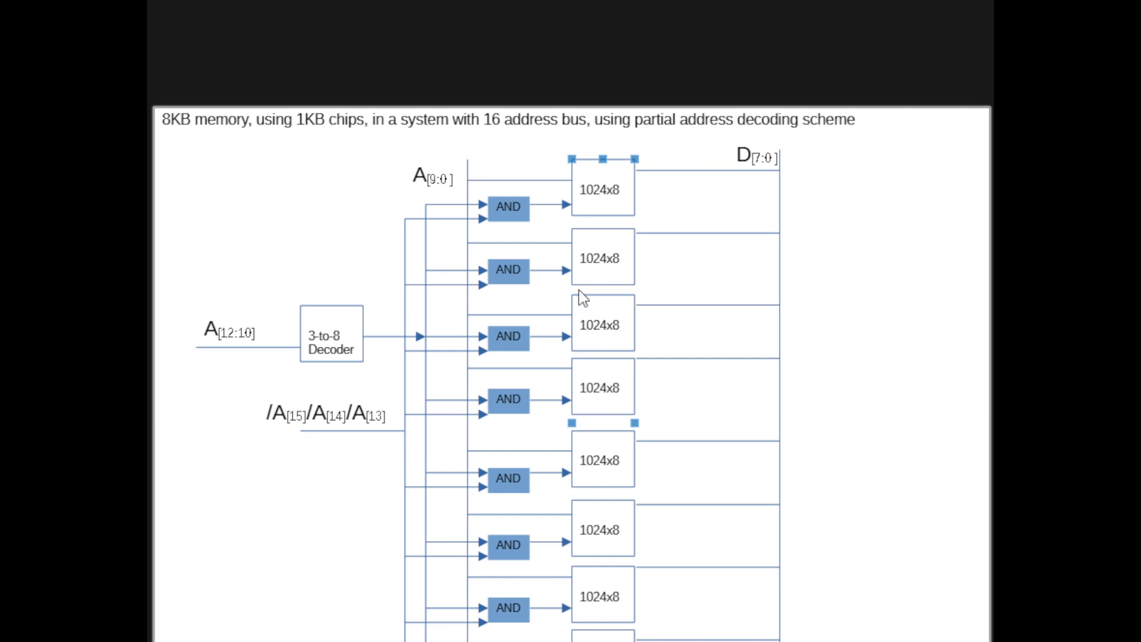
mouse_move(551, 203)
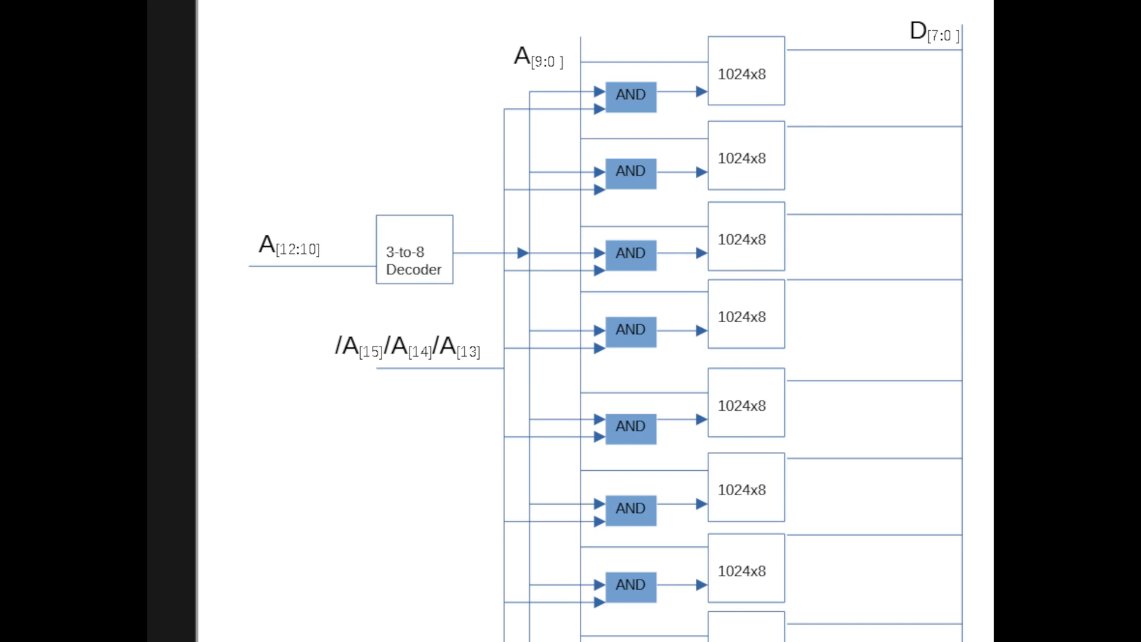
mouse_move(710, 114)
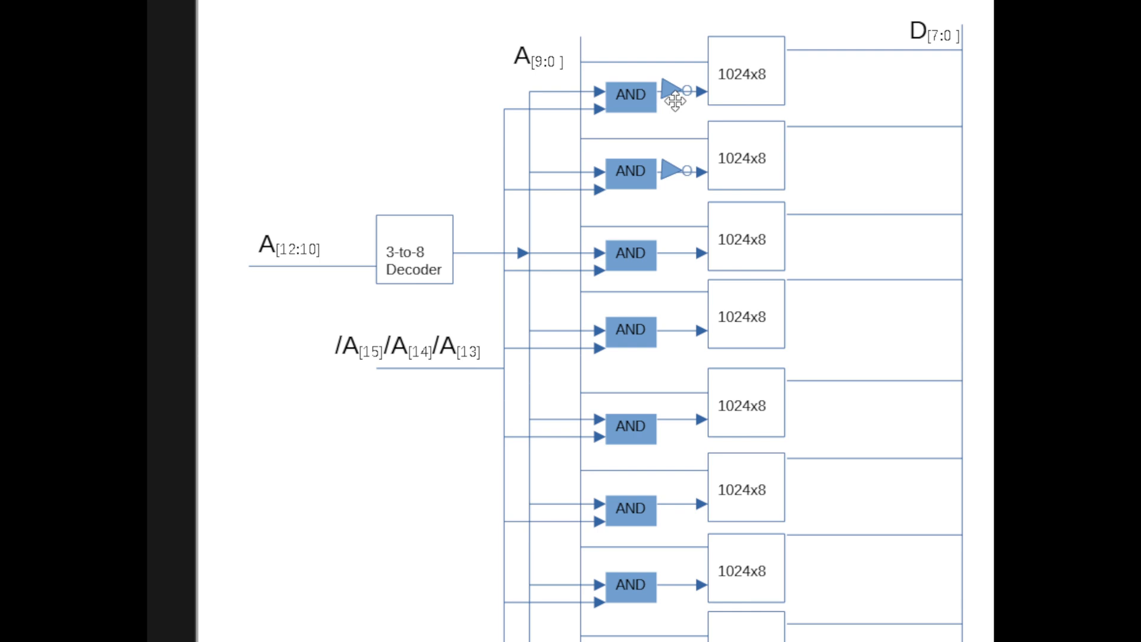
mouse_move(509, 248)
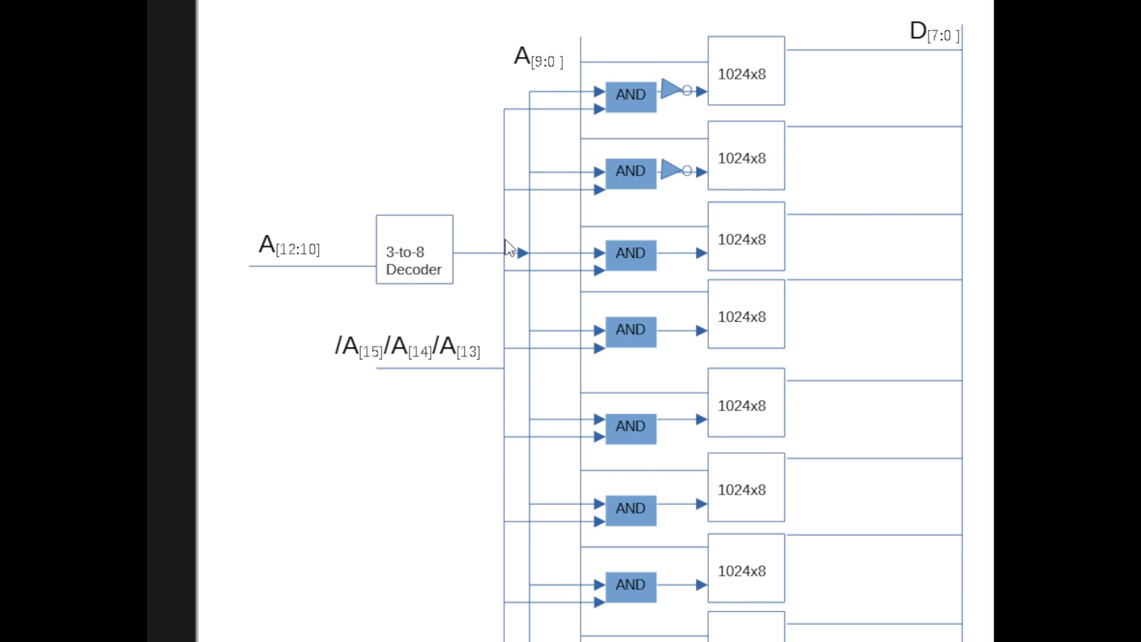
mouse_move(556, 144)
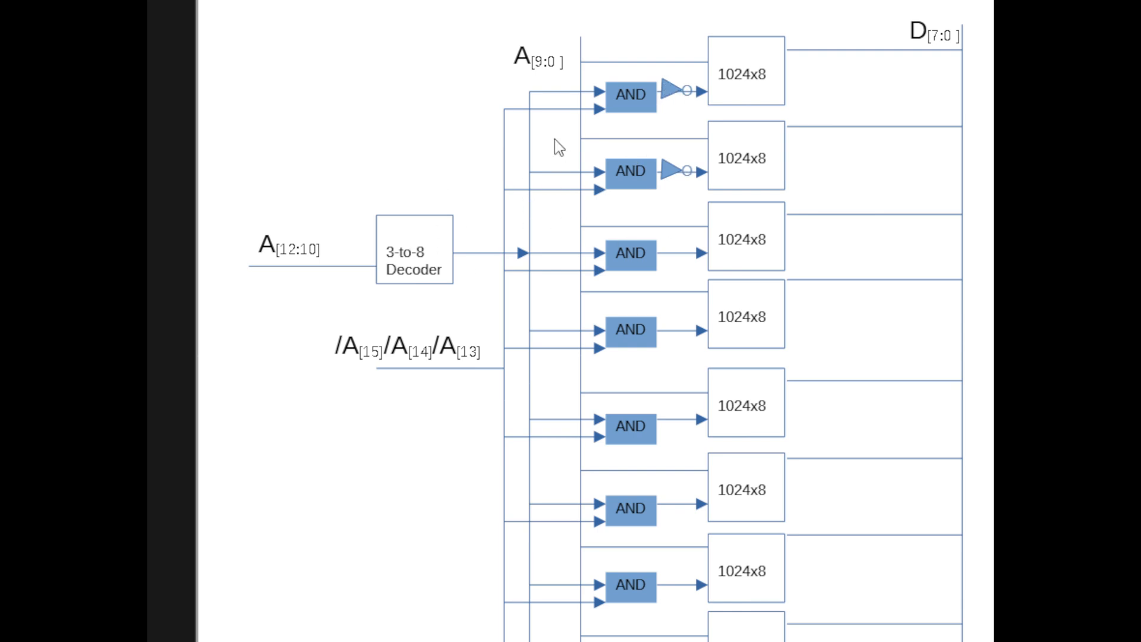
mouse_move(689, 95)
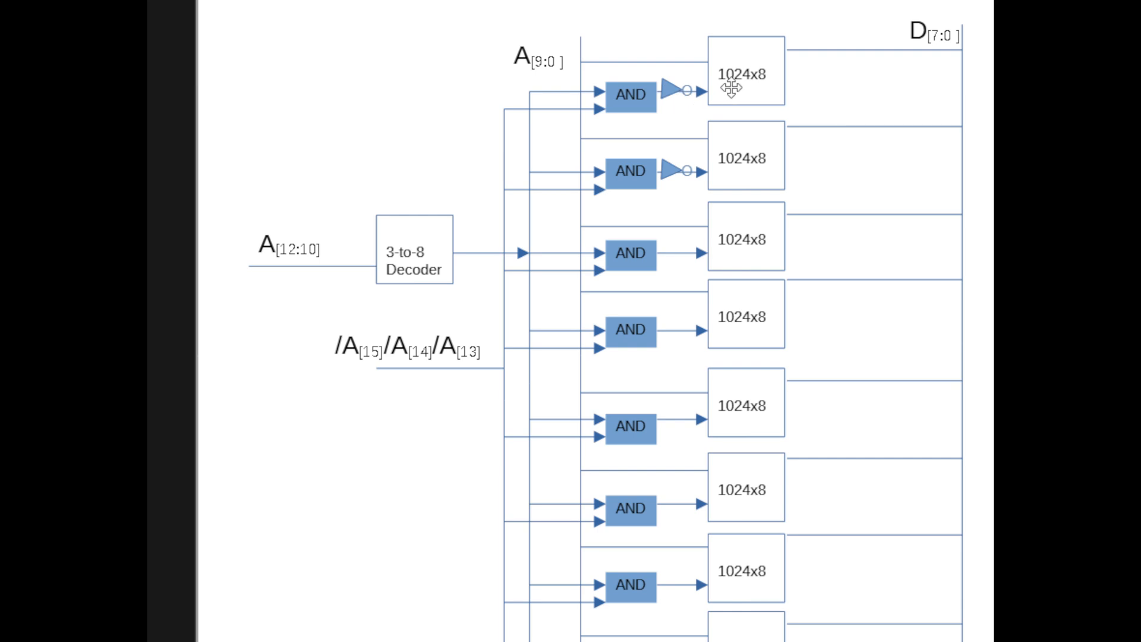
mouse_move(716, 141)
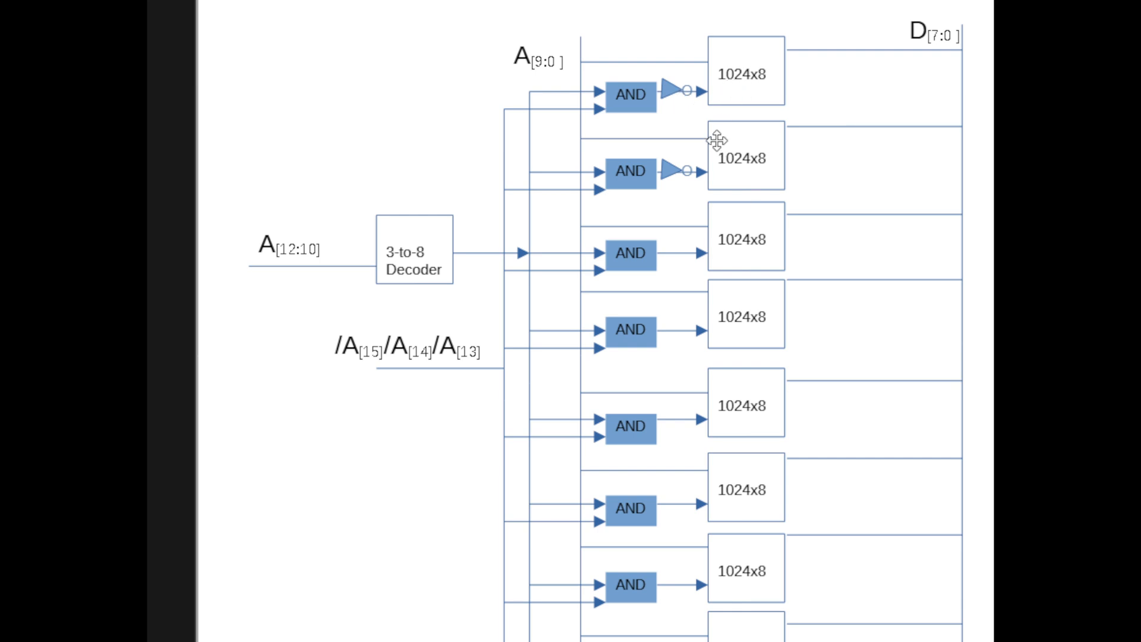
mouse_move(716, 122)
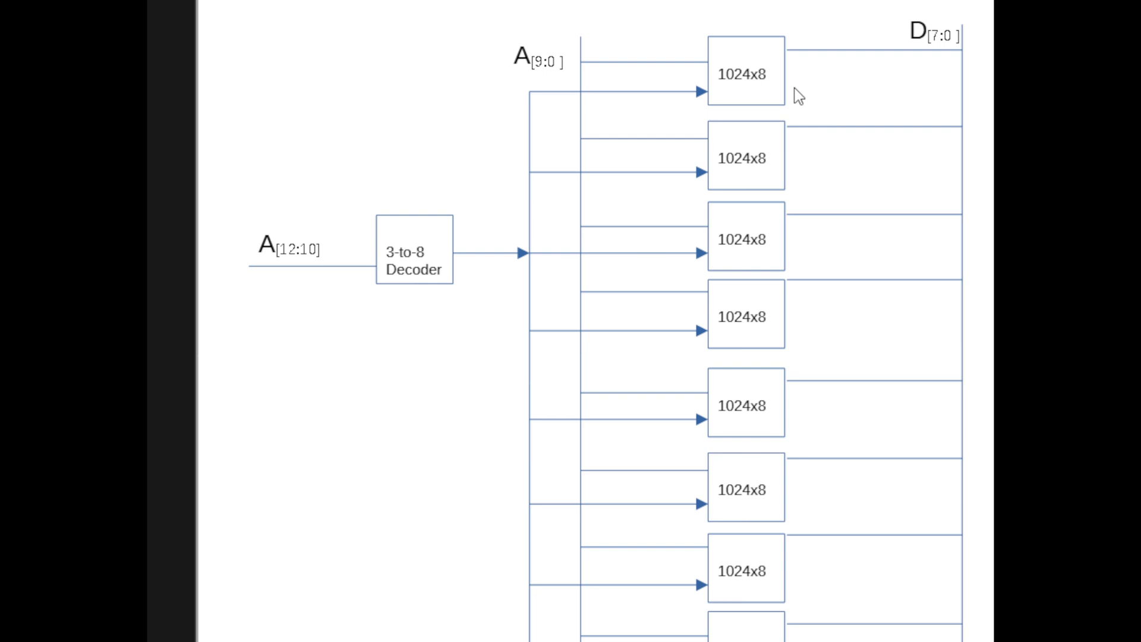
Place an inverter on the top 1024x8 chip's select line in the decoder-only diagram.
left_click(680, 90)
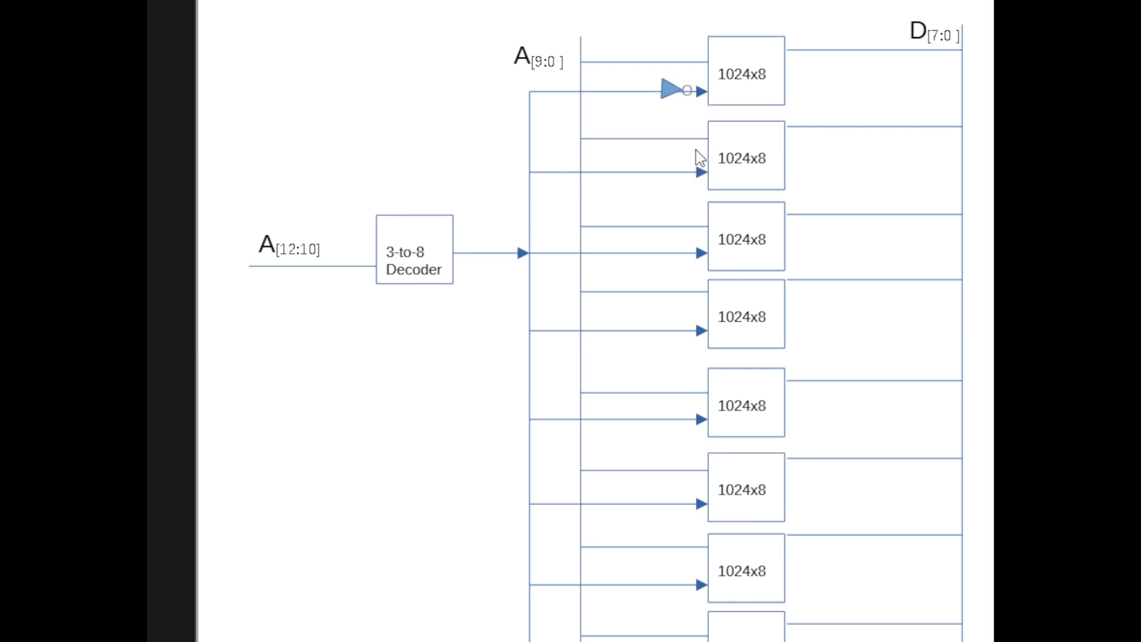
mouse_move(653, 114)
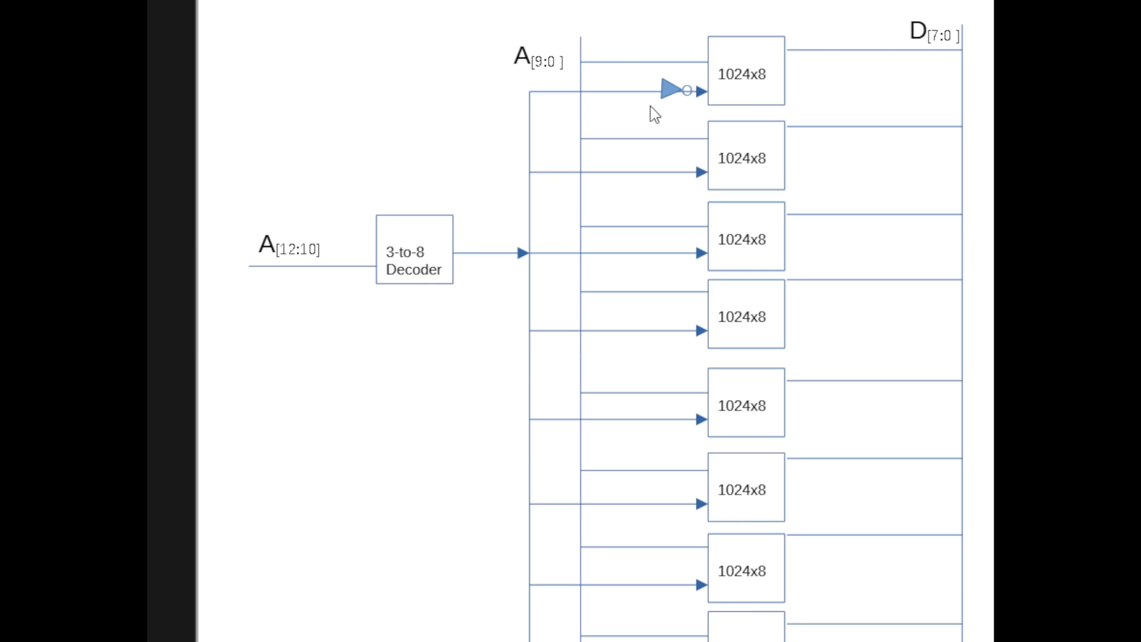